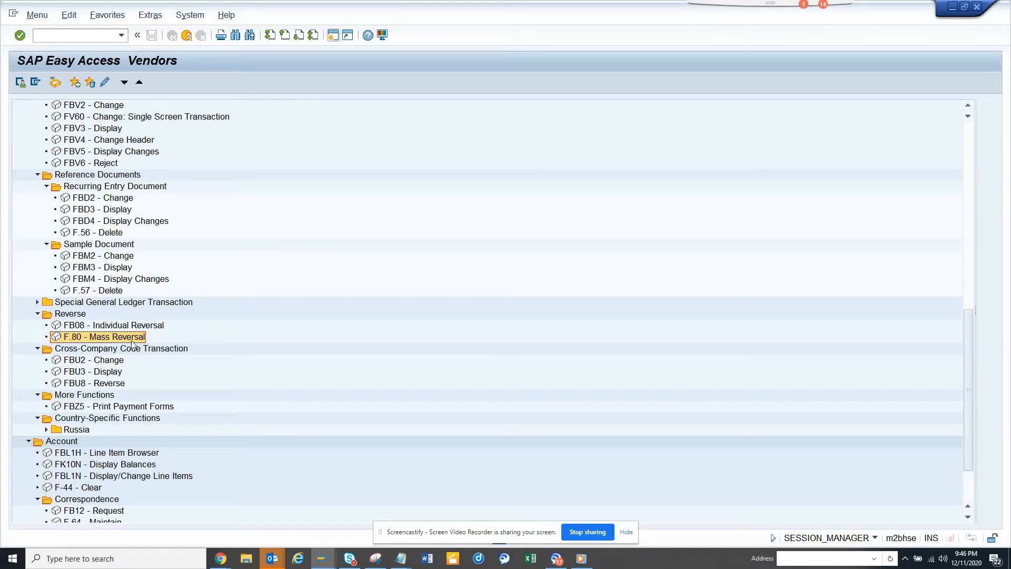
Step: Launch transaction F.80 Mass Reversal of Documents from SAP Easy Access
double_click(103, 337)
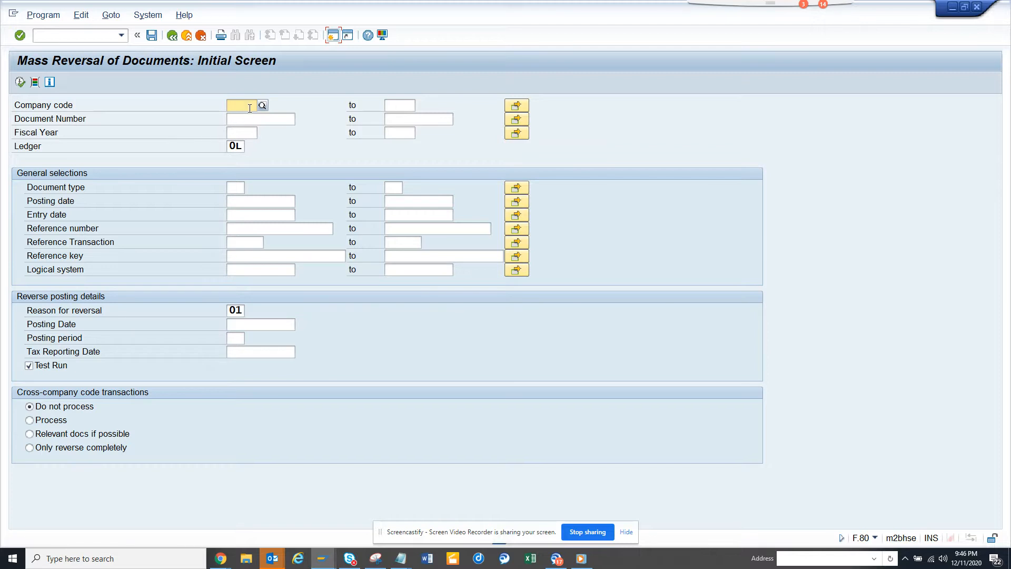
Step: Enter company code 1010 and pick fiscal year 2019, leaving Test Run ticked
text(1010)
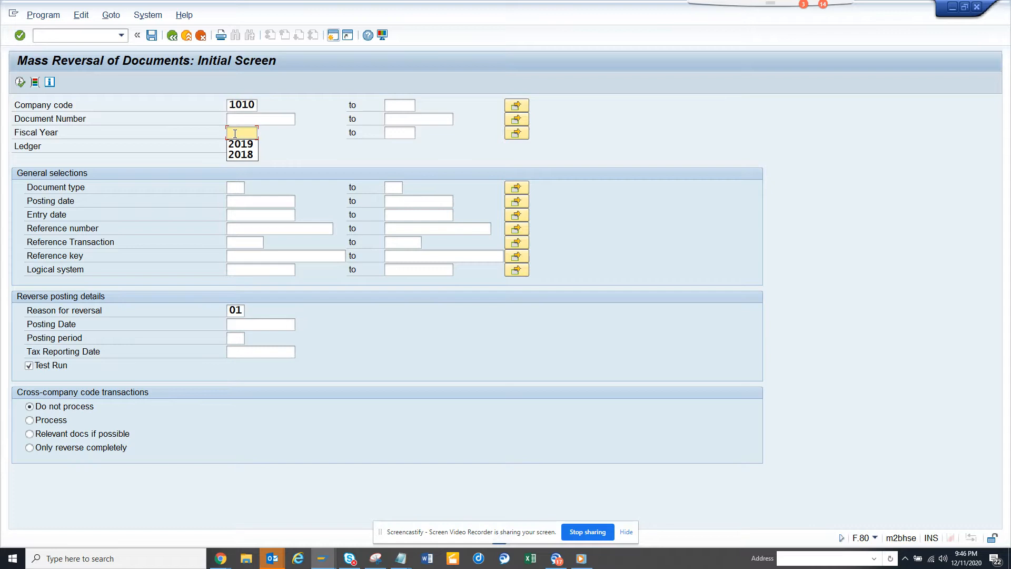
click(240, 143)
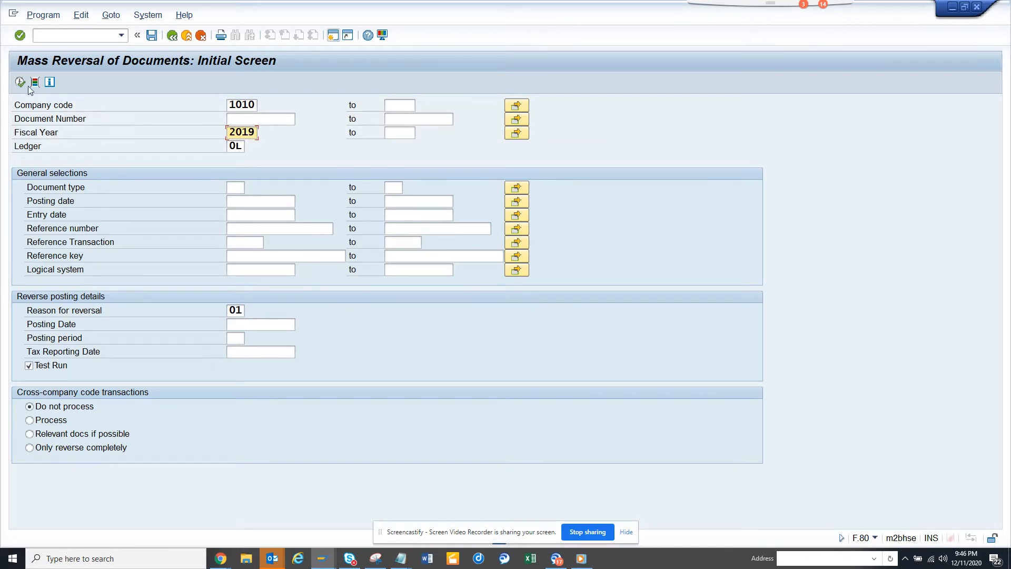
mouse_move(50, 101)
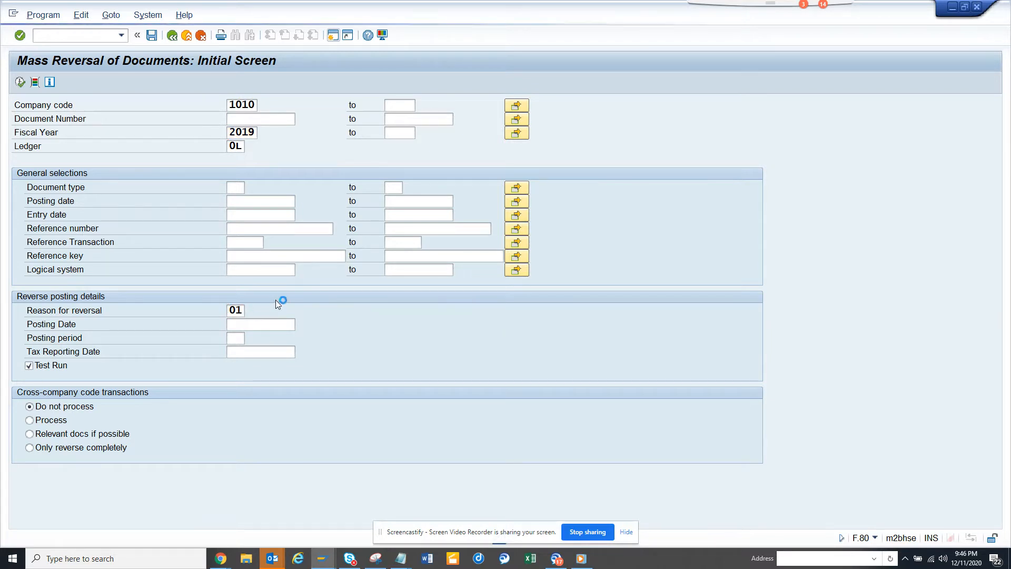
click(236, 310)
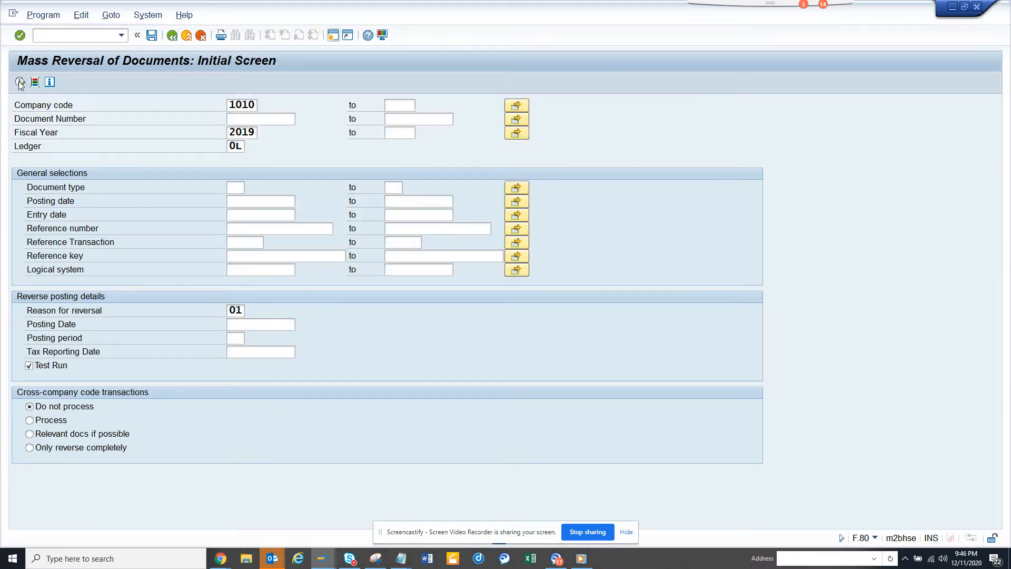
click(19, 82)
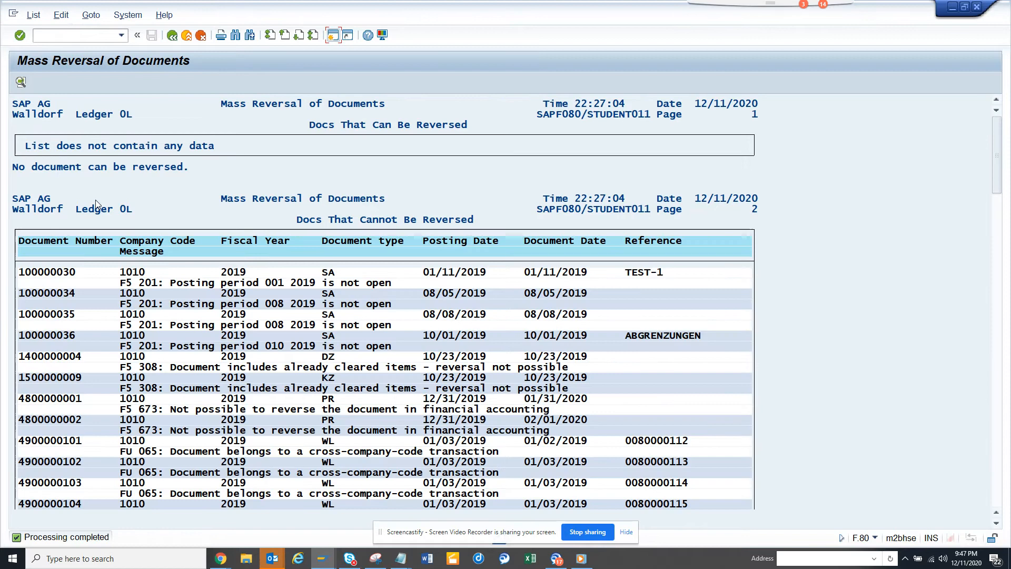
mouse_move(172, 35)
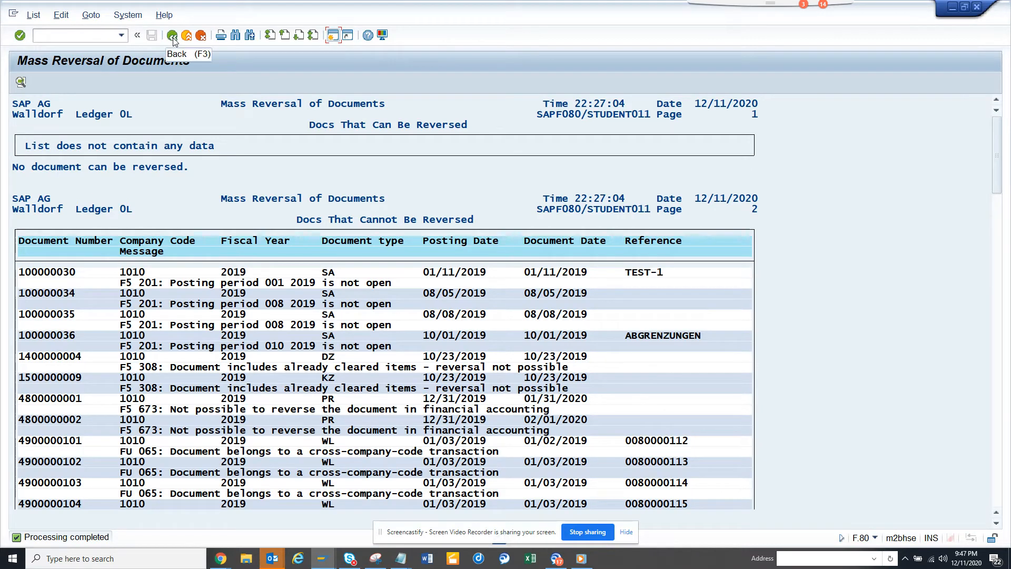
mouse_move(235, 333)
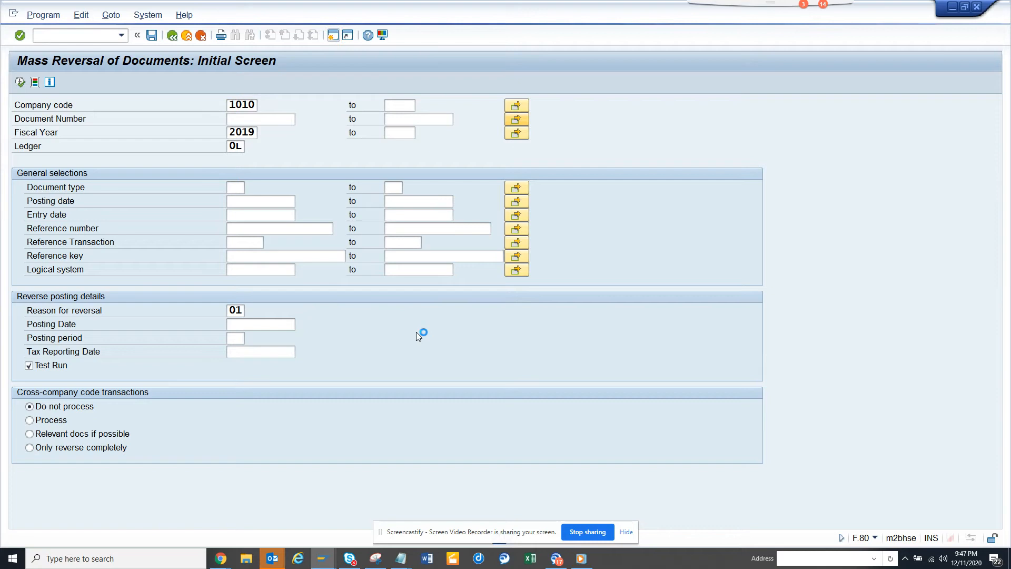
Step: Select documents 100000030, 100000034, 100000035 and 100000036, and untick Test Run
click(517, 119)
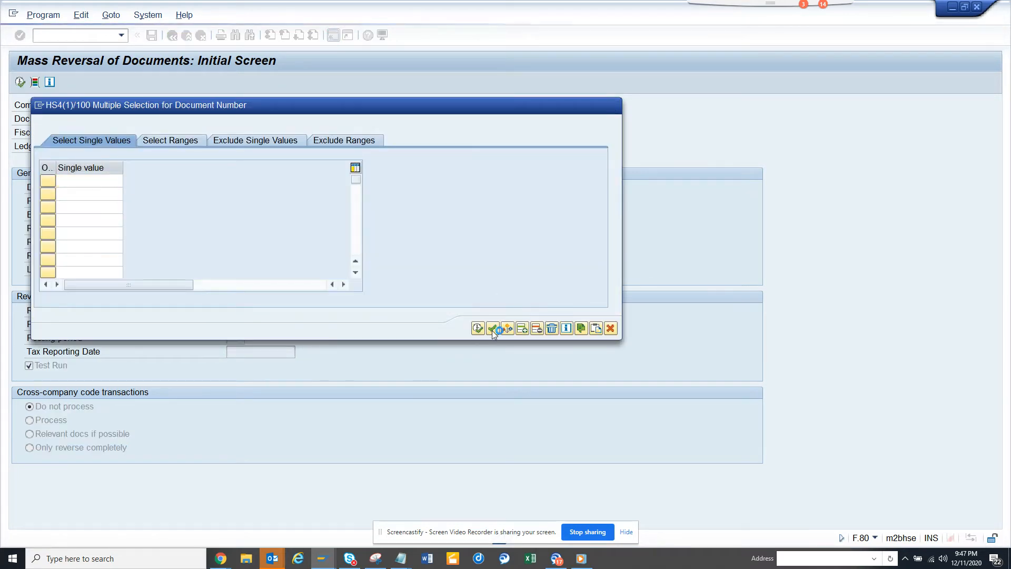
click(477, 328)
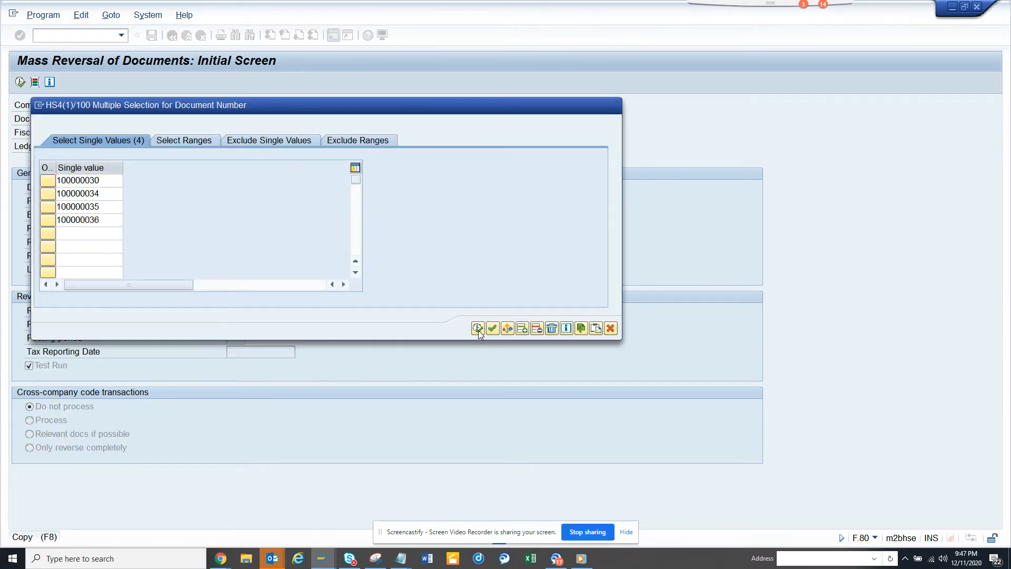
click(478, 328)
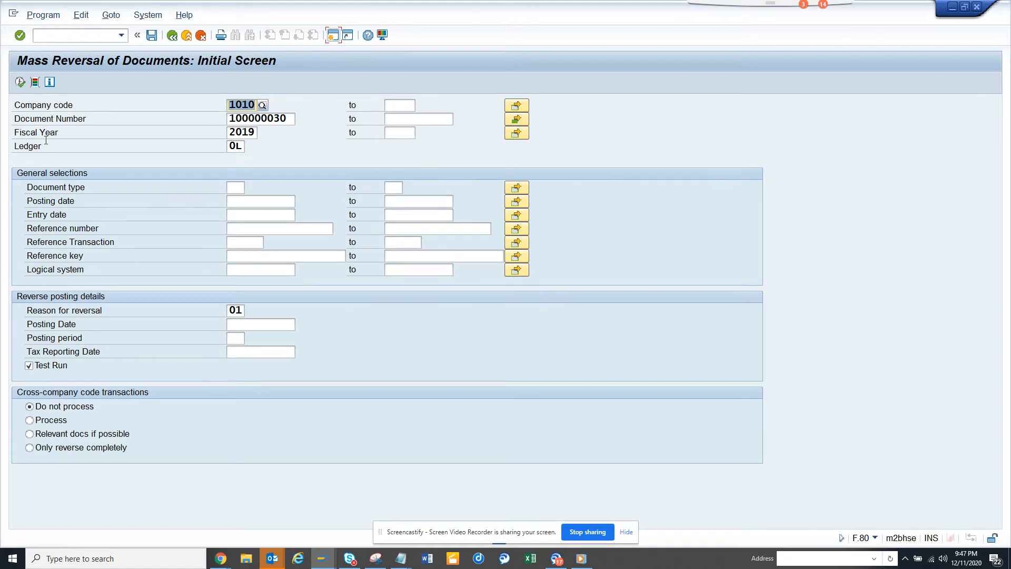
click(29, 365)
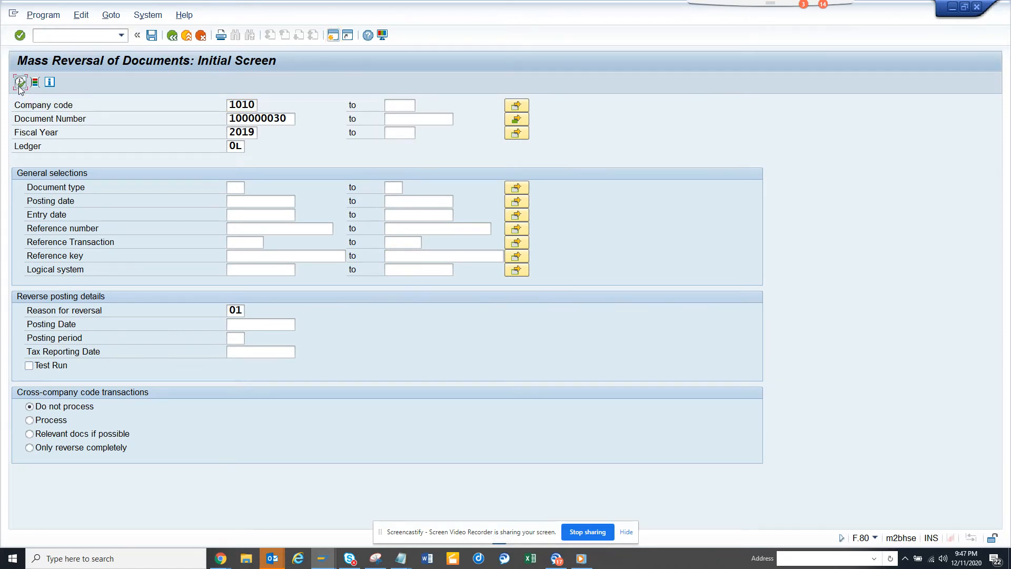
Step: Execute the real reversal; all four documents fail on closed 2019 periods, then return
click(21, 82)
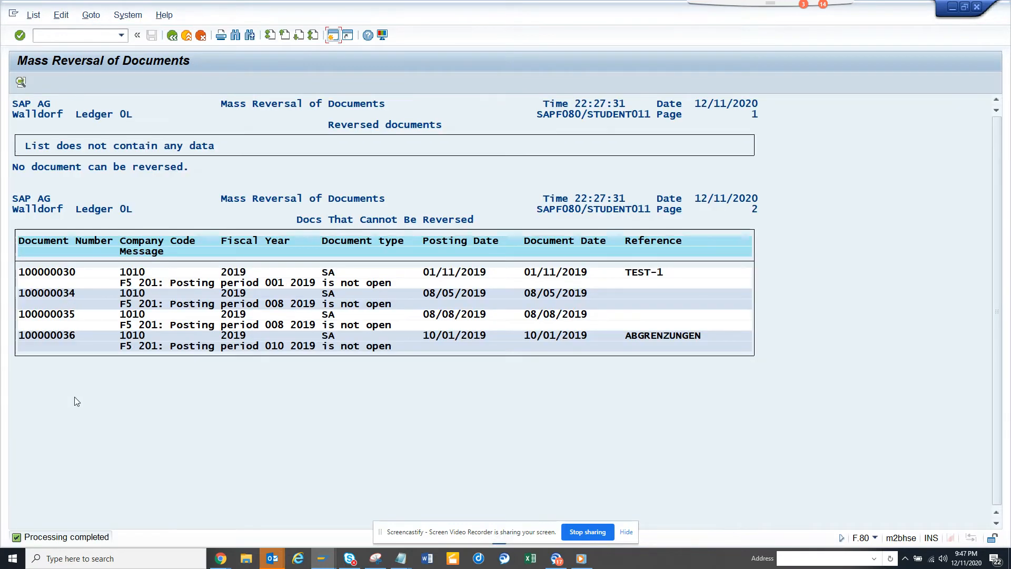
mouse_move(127, 318)
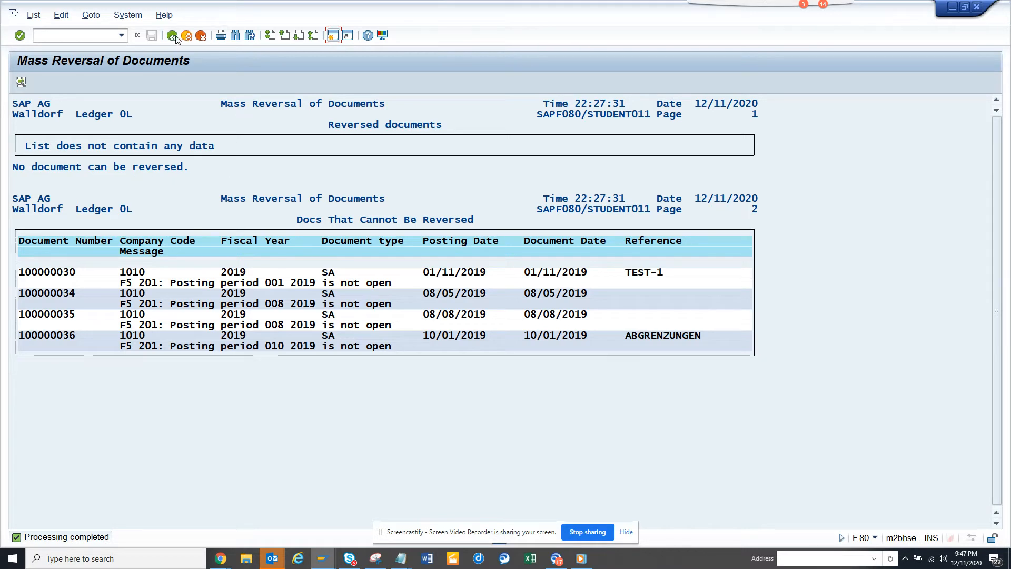
mouse_move(173, 35)
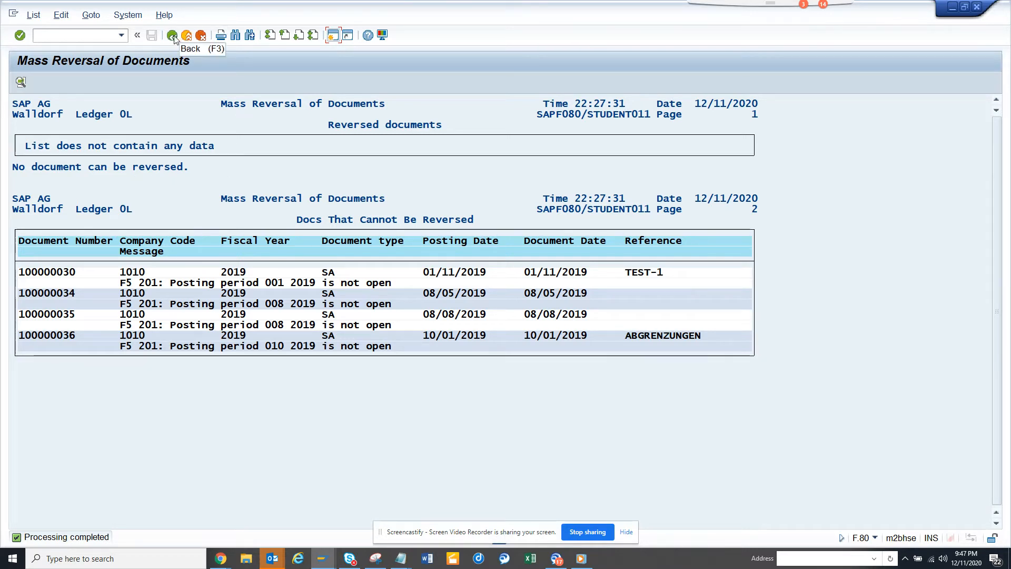
mouse_move(187, 48)
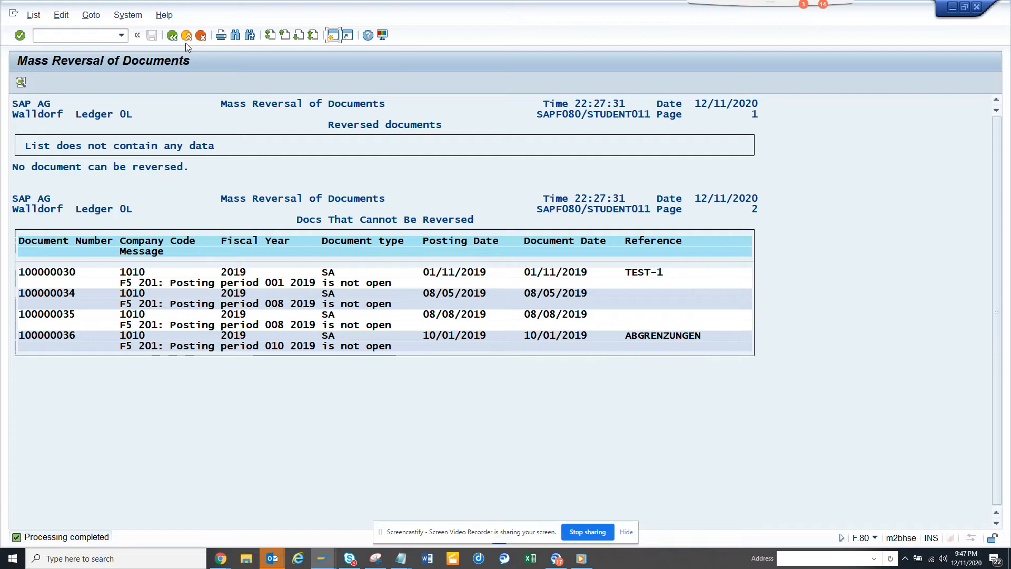
mouse_move(453, 232)
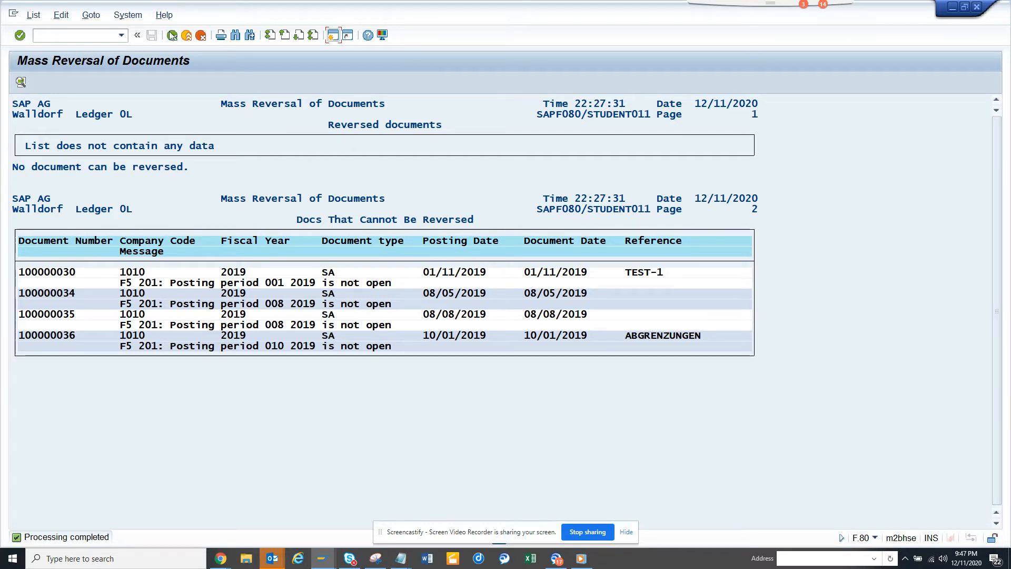
click(172, 35)
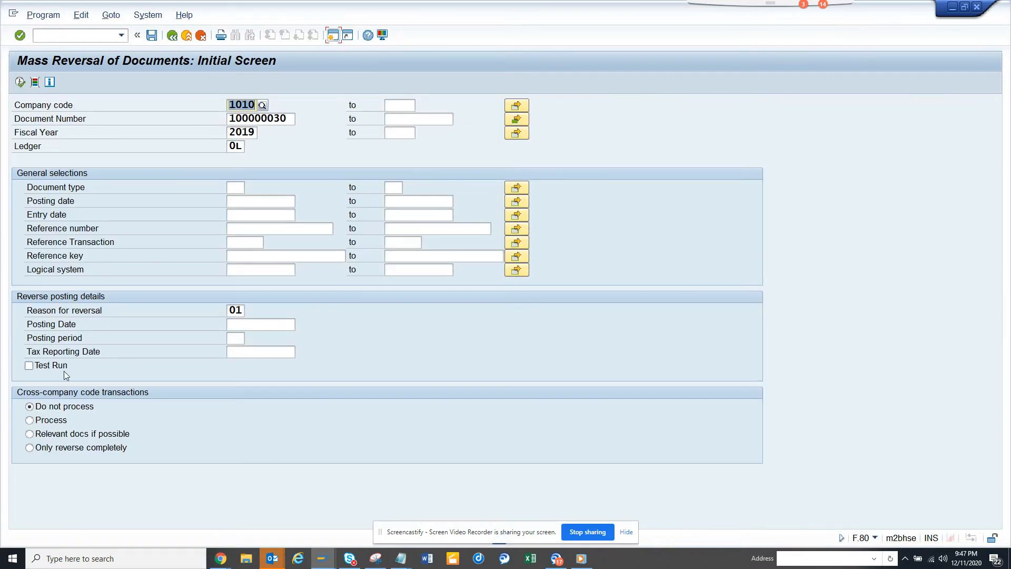
Step: Set cross-company code transactions to Process and change fiscal year to 2020
click(29, 420)
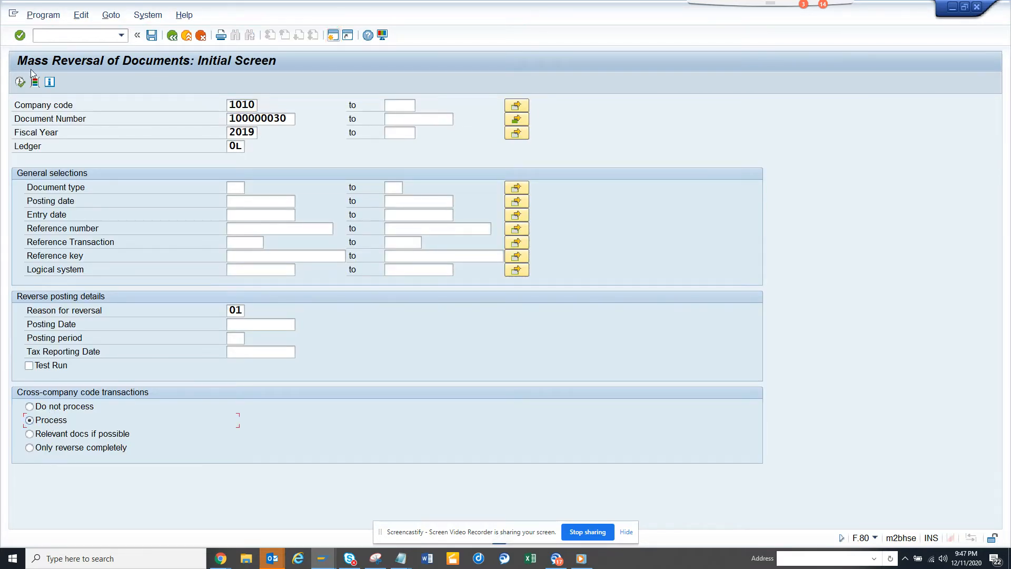
click(20, 81)
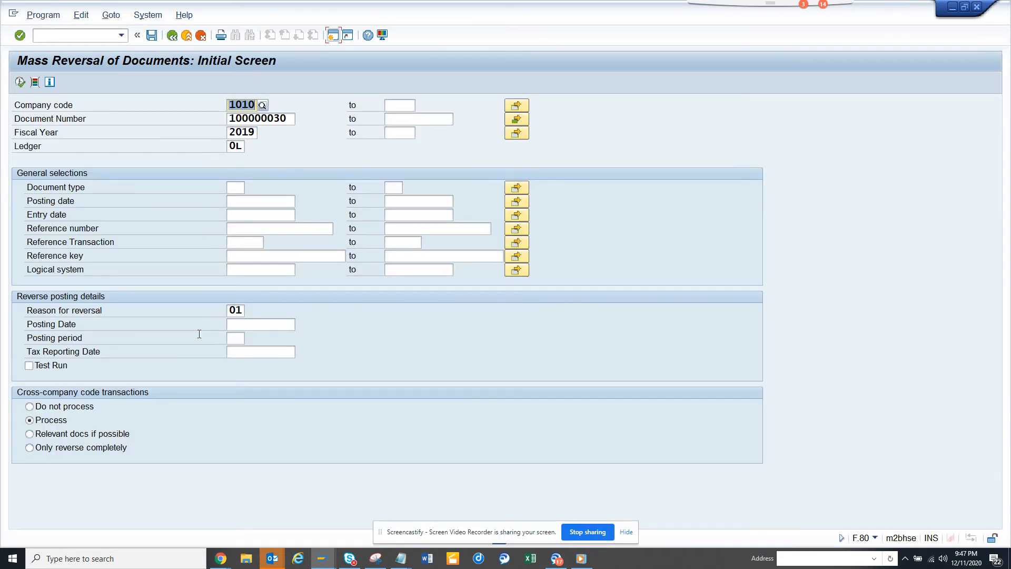
mouse_move(692, 324)
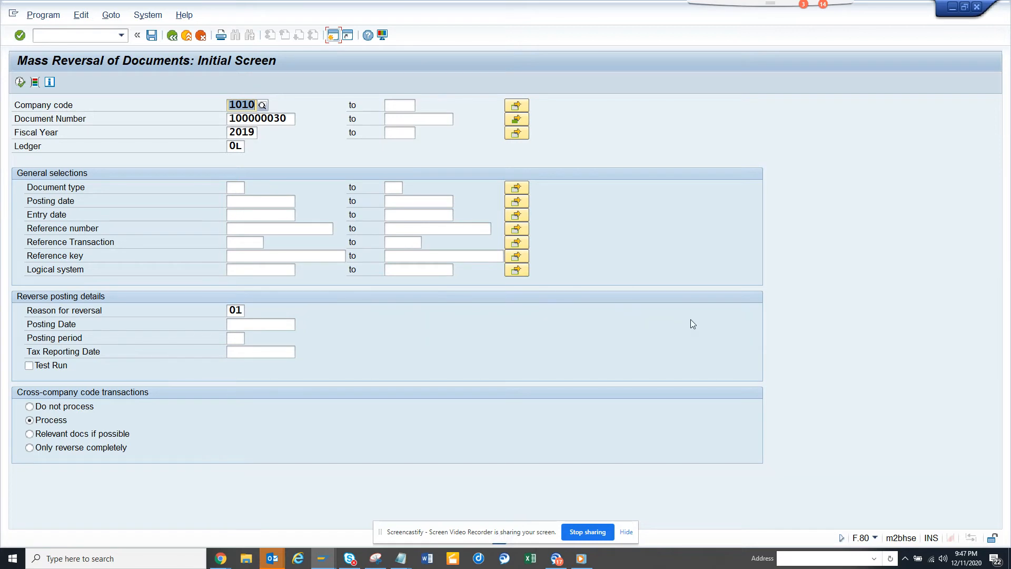
mouse_move(501, 205)
text(2020)
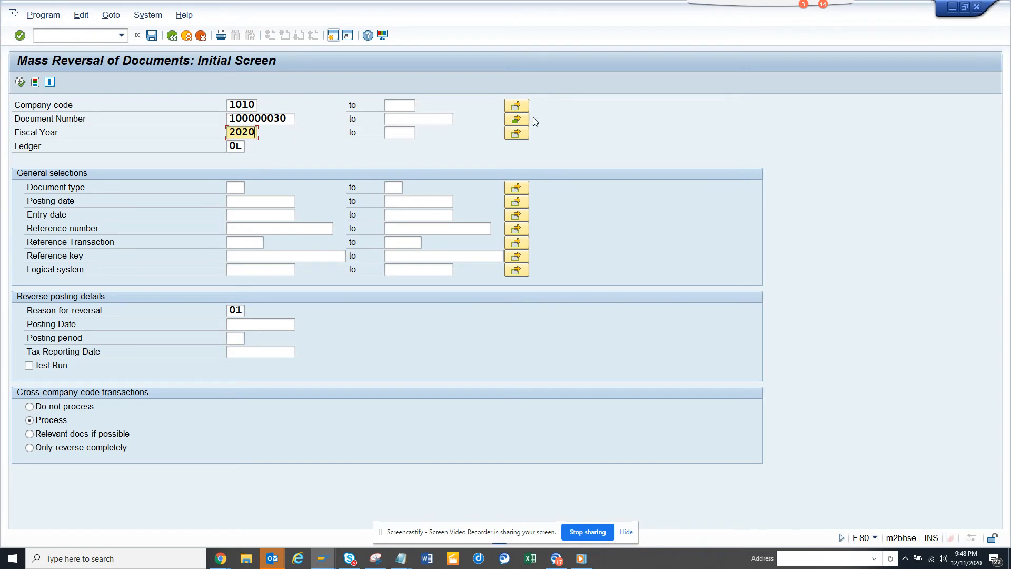
Step: Clear all four document numbers from the selection and rerun the mass reversal
click(516, 118)
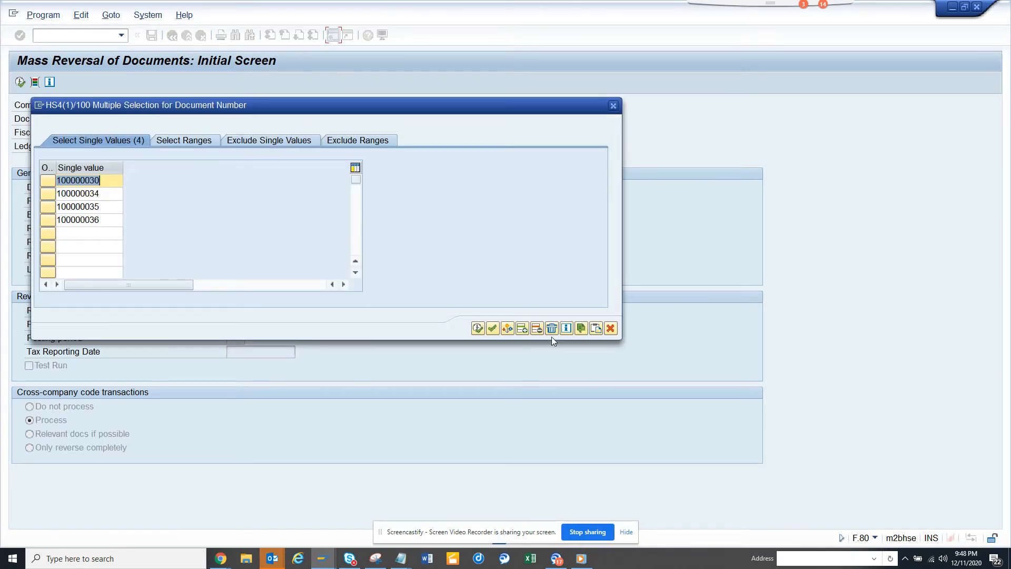
click(551, 328)
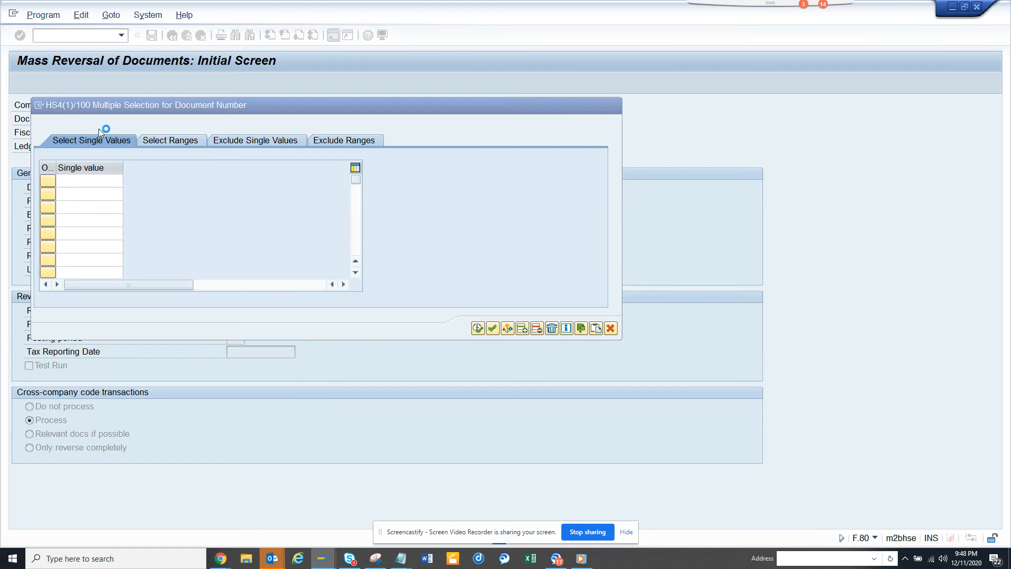
click(611, 328)
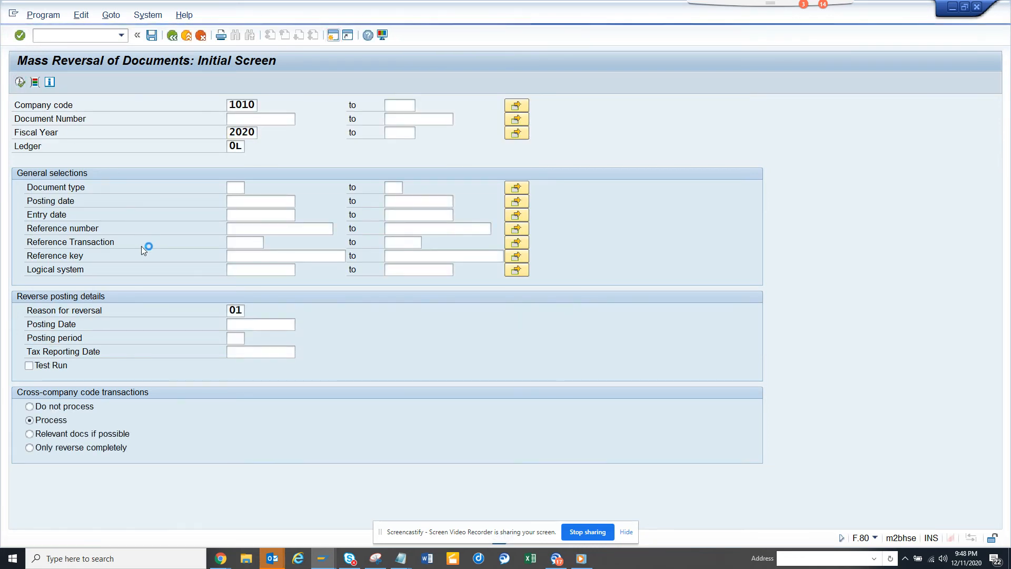
click(20, 83)
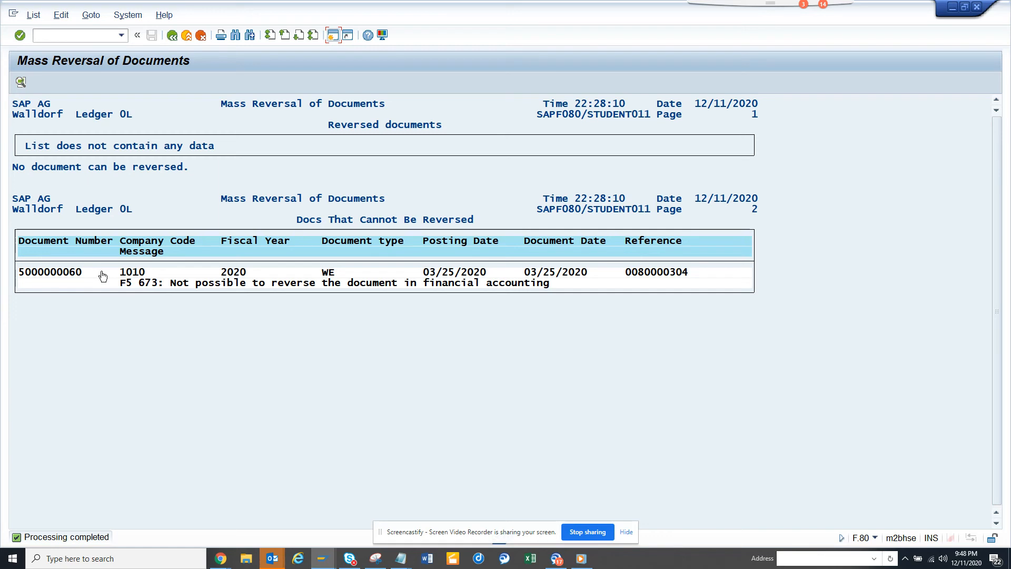
mouse_move(297, 287)
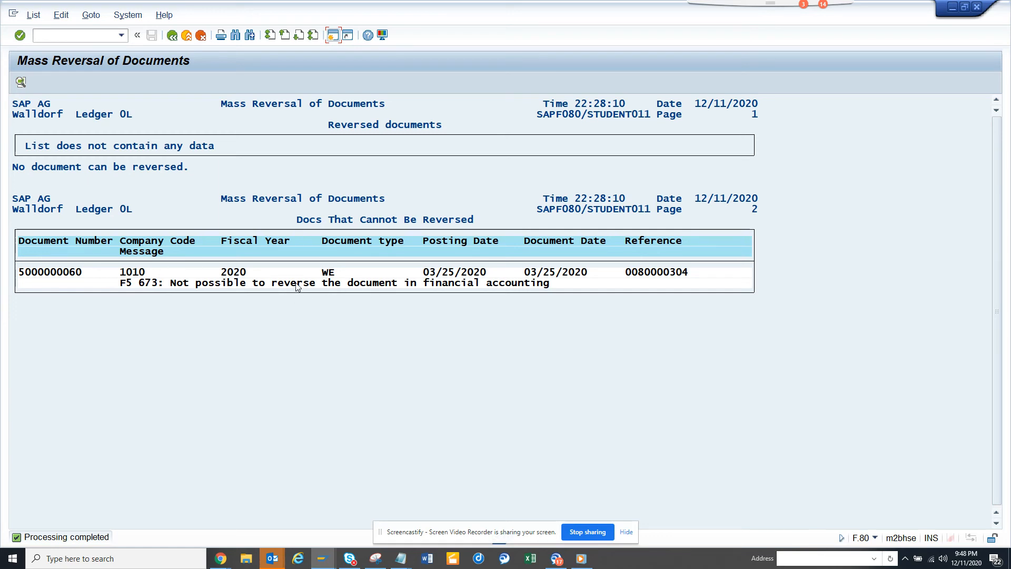
mouse_move(411, 290)
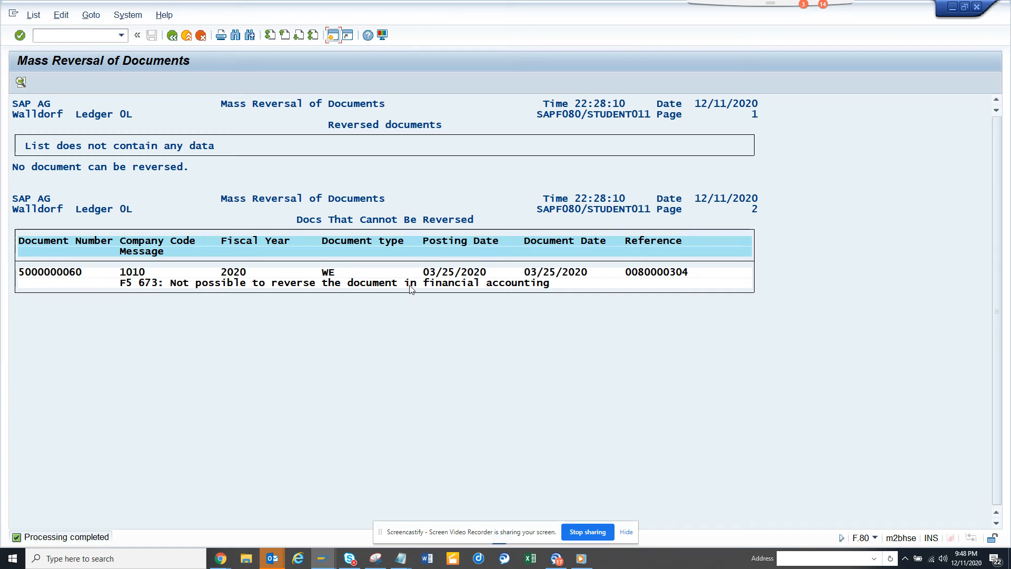
mouse_move(299, 167)
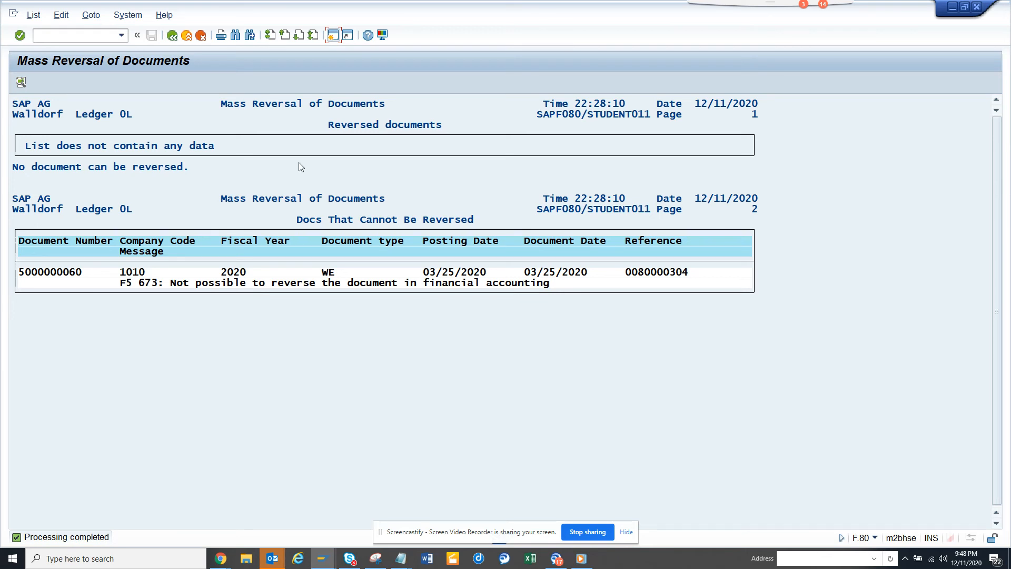
mouse_move(240, 248)
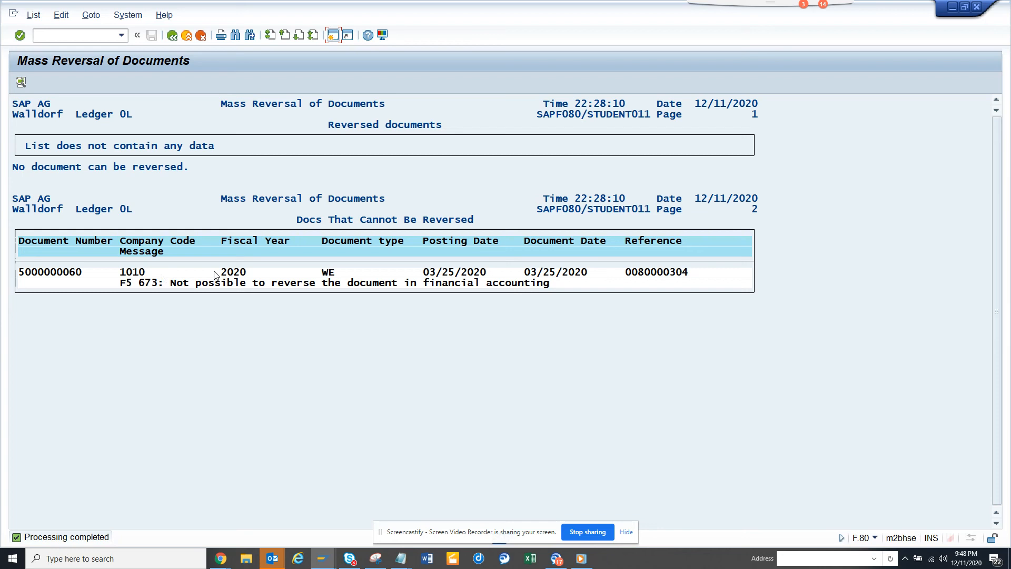
mouse_move(172, 34)
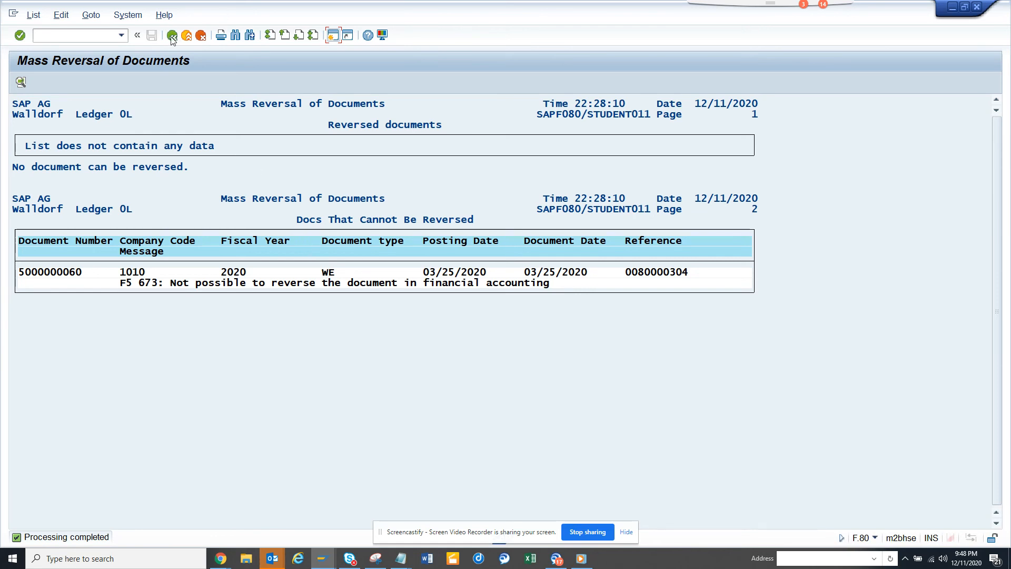
click(172, 35)
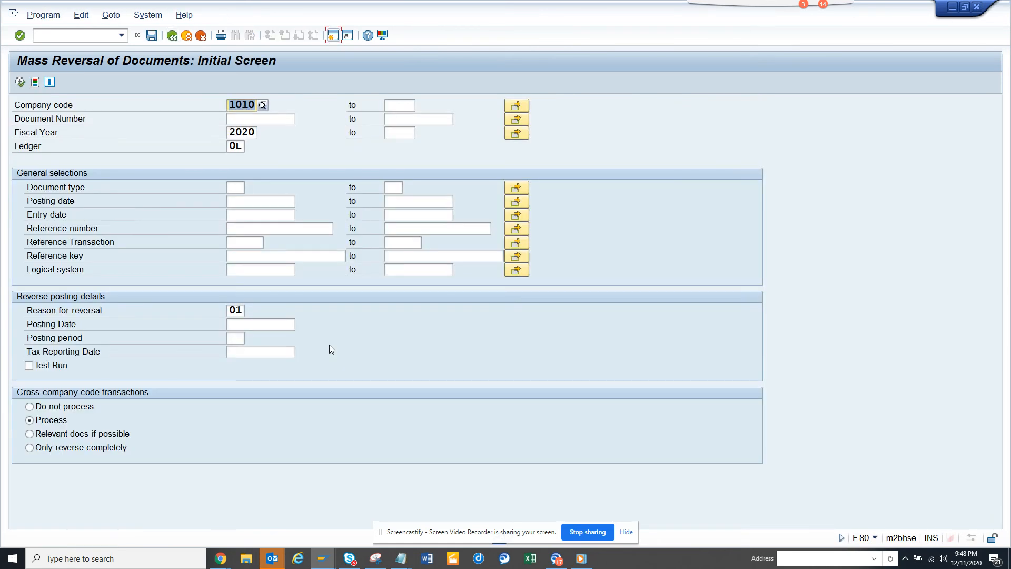
mouse_move(864, 529)
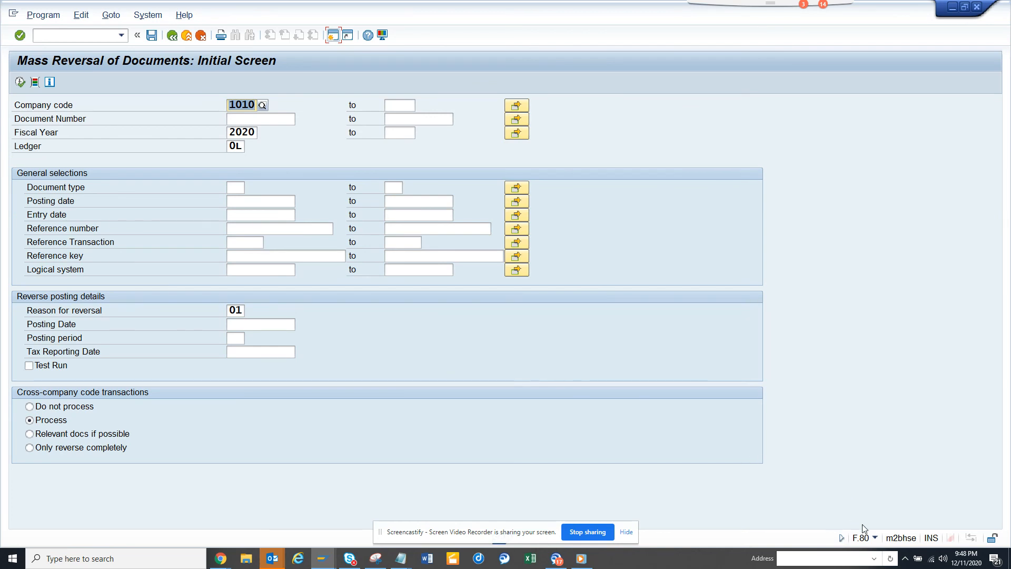
mouse_move(683, 488)
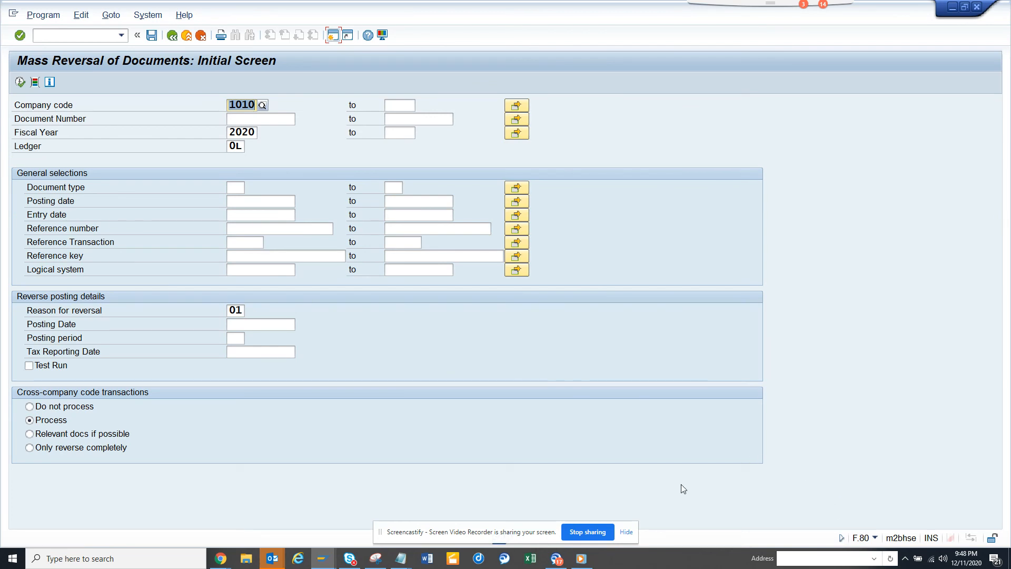
mouse_move(586, 531)
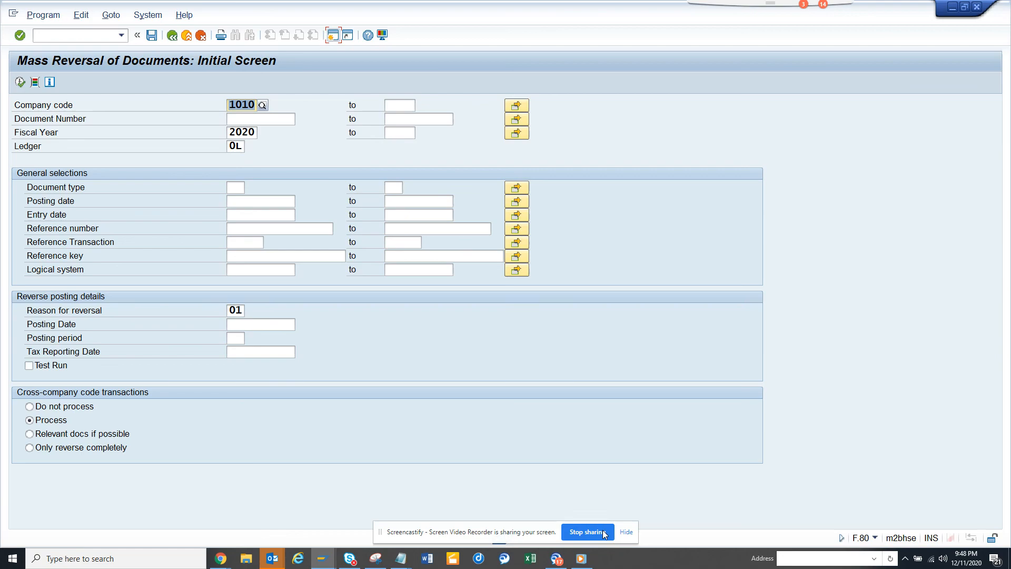